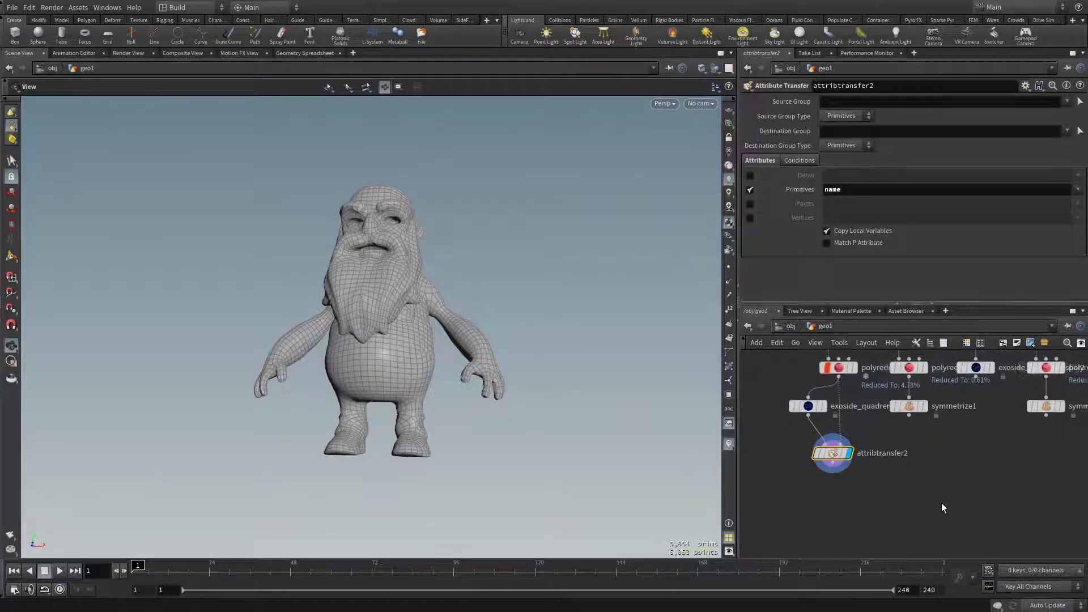
Add a Labs RizomUV Unwrap node via the 'rizom' search and wire it under attribtransfer2
{"action": "key", "text": "tab"}
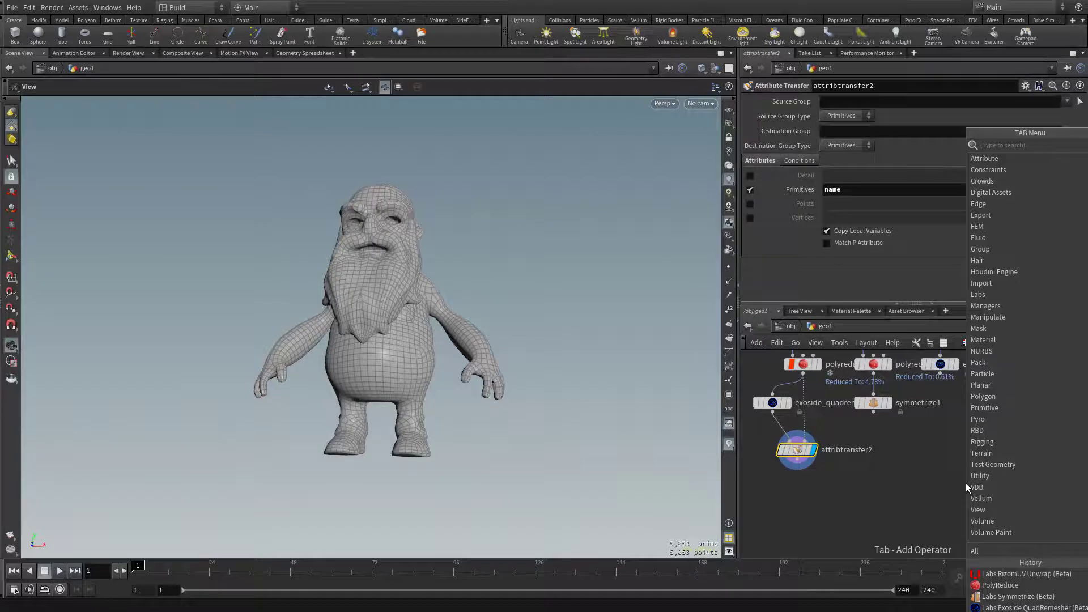
{"action": "type", "text": "rizom"}
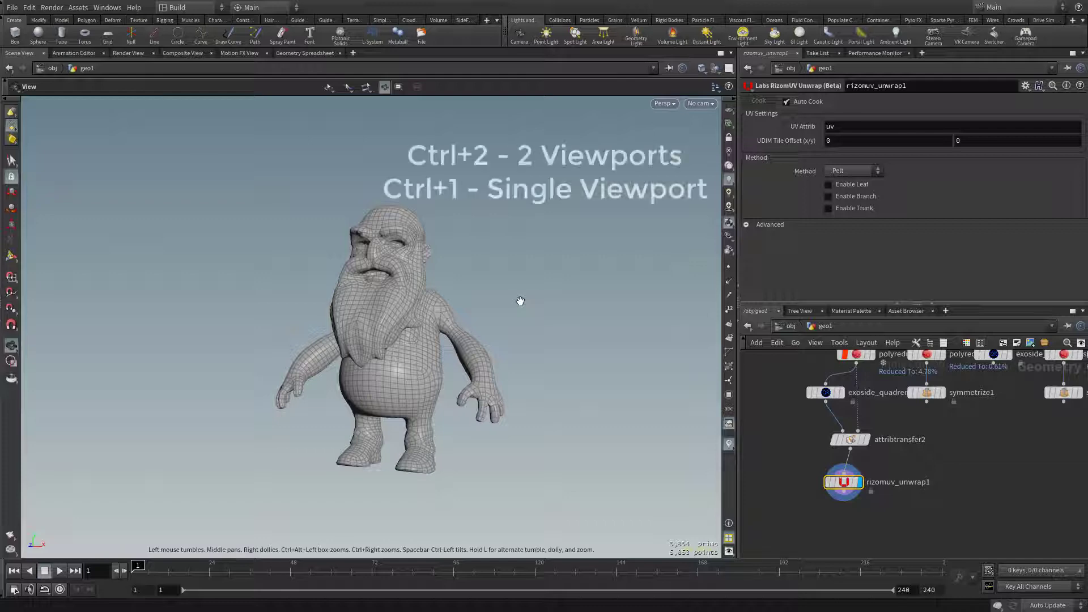
Split the viewer into a UV layout view beside the 3D character view
{"action": "key", "text": "ctrl+2"}
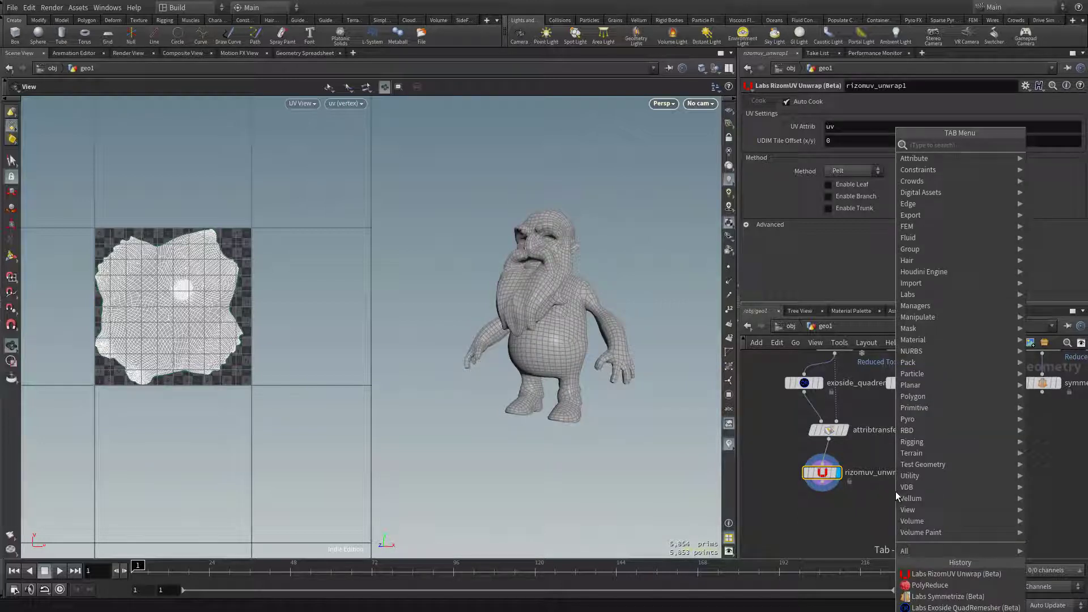
Add a Labs UV Visualize node after rizomuv_unwrap1, showing the grey checker grid on the character
{"action": "type", "text": "visual"}
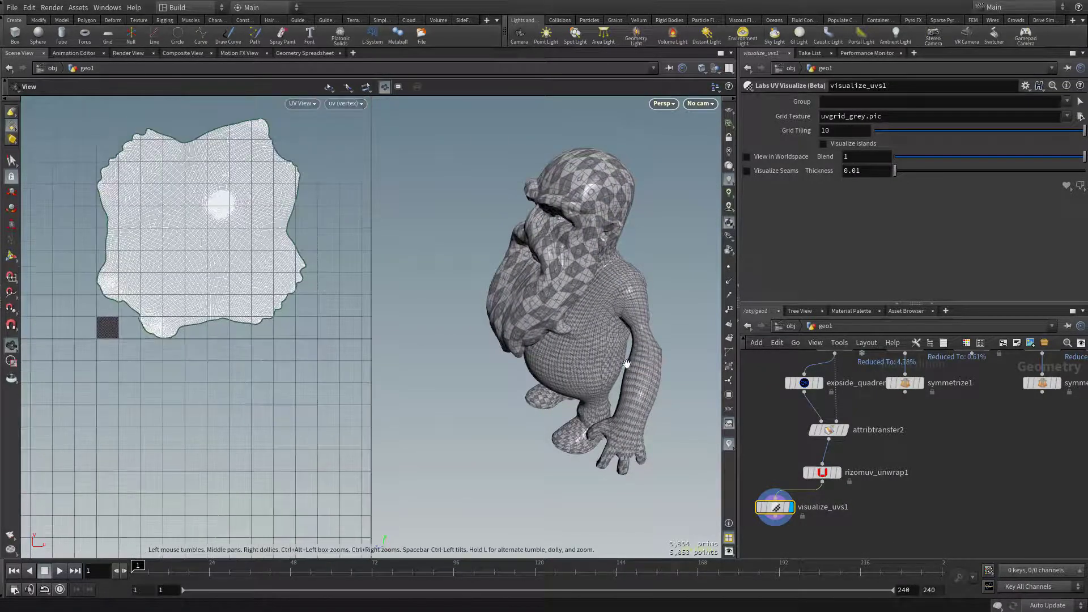
{"action": "left_click_drag", "start_coordinate": [627, 363], "coordinate": [647, 275]}
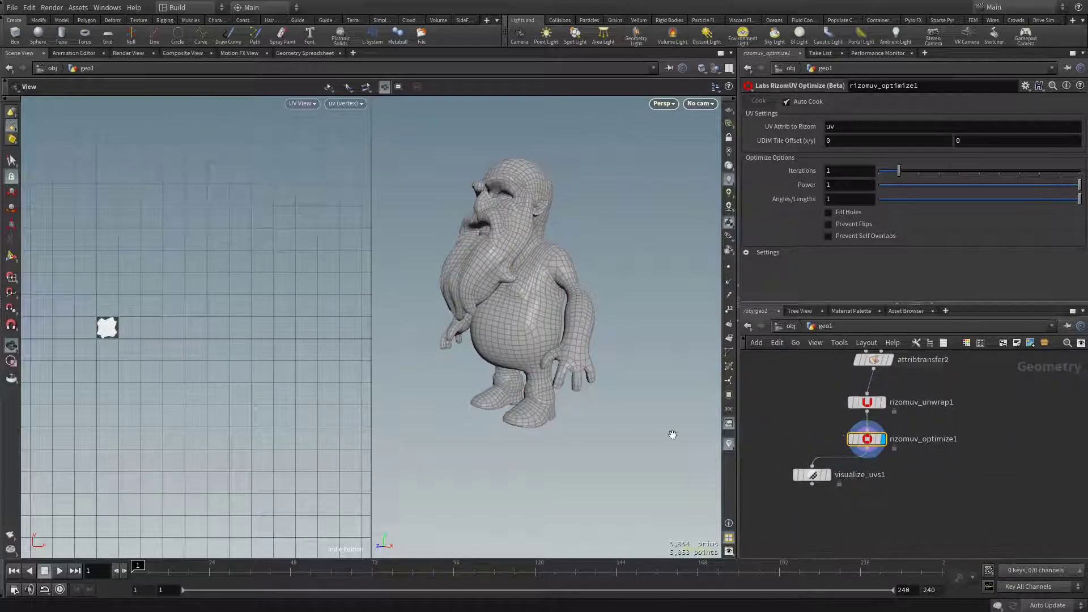
Display the visualize node with seams on, then review the optimize and unwrap node settings
{"action": "left_click", "coordinate": [811, 474]}
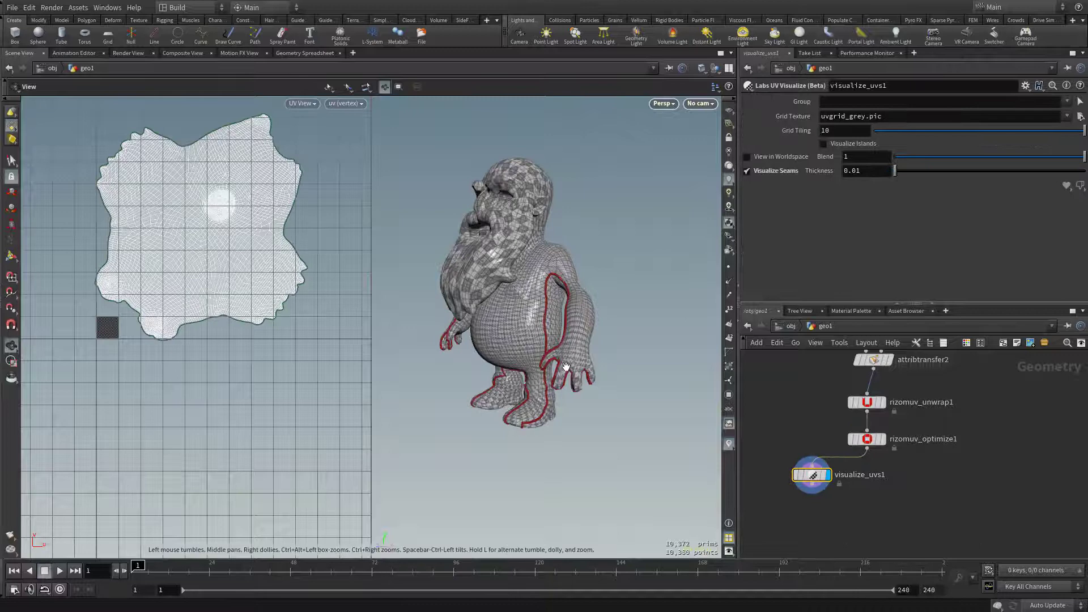
{"action": "left_click", "coordinate": [868, 439]}
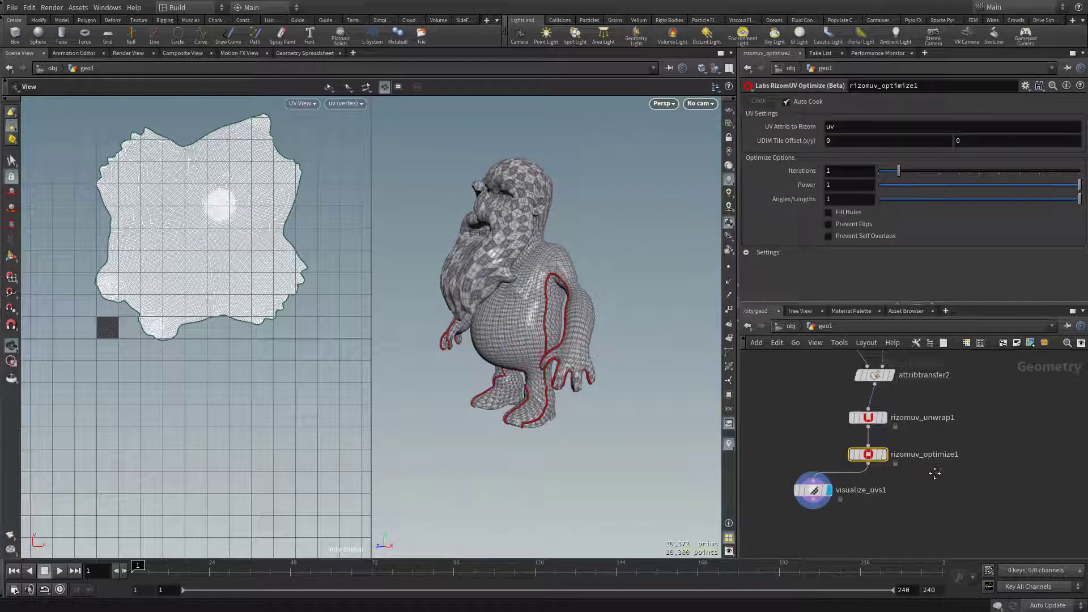
{"action": "left_click", "coordinate": [867, 417]}
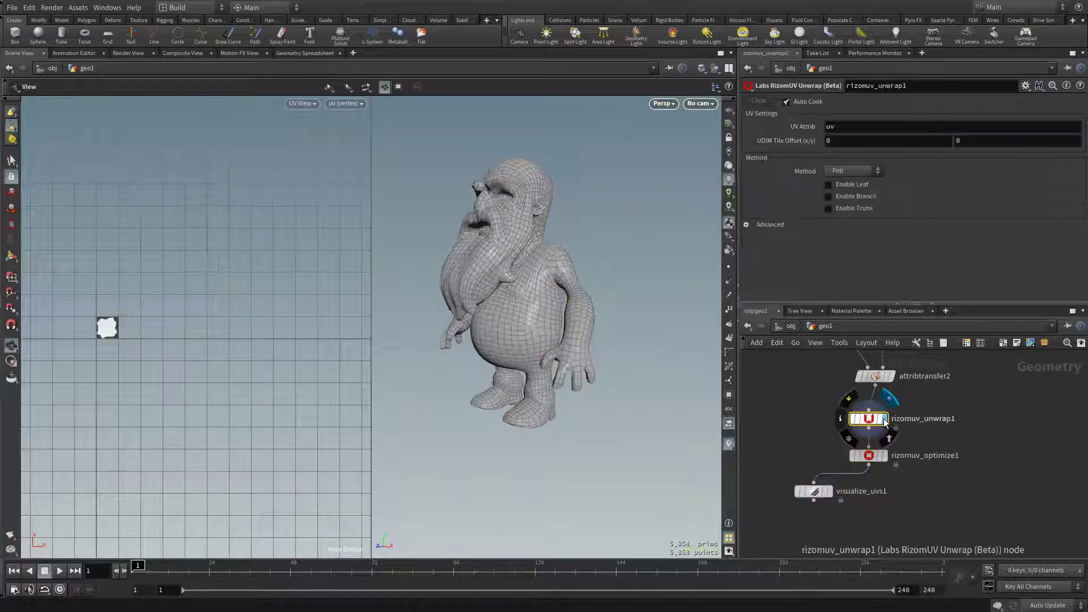
{"action": "left_click", "coordinate": [747, 225]}
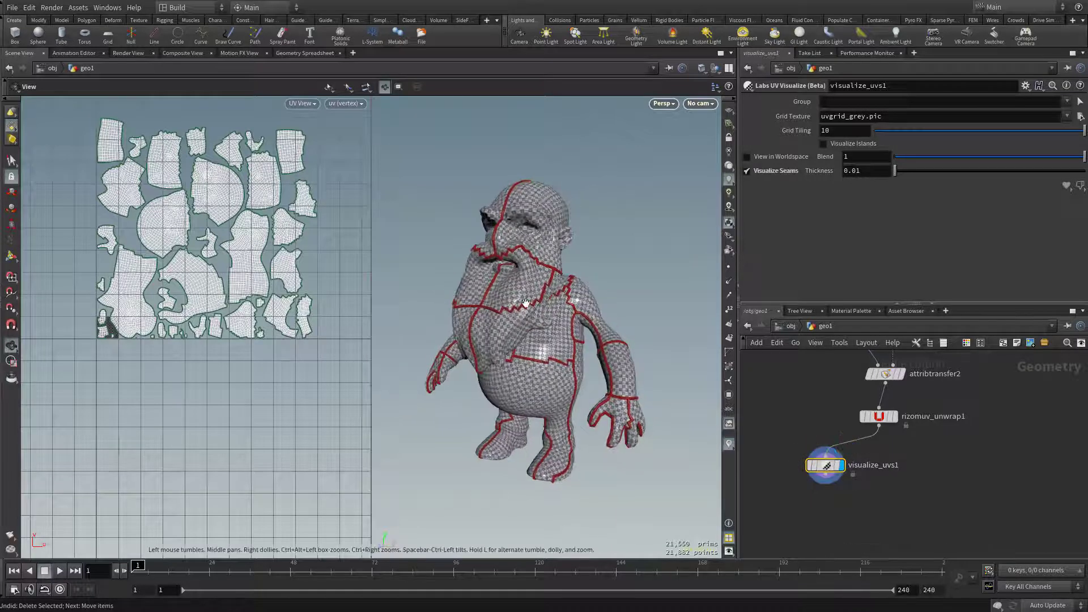
Enable Cut Handles and Stretch Control at .01 on rizomuv_unwrap1 for fewer, larger islands
{"action": "left_click_drag", "start_coordinate": [527, 298], "coordinate": [524, 243]}
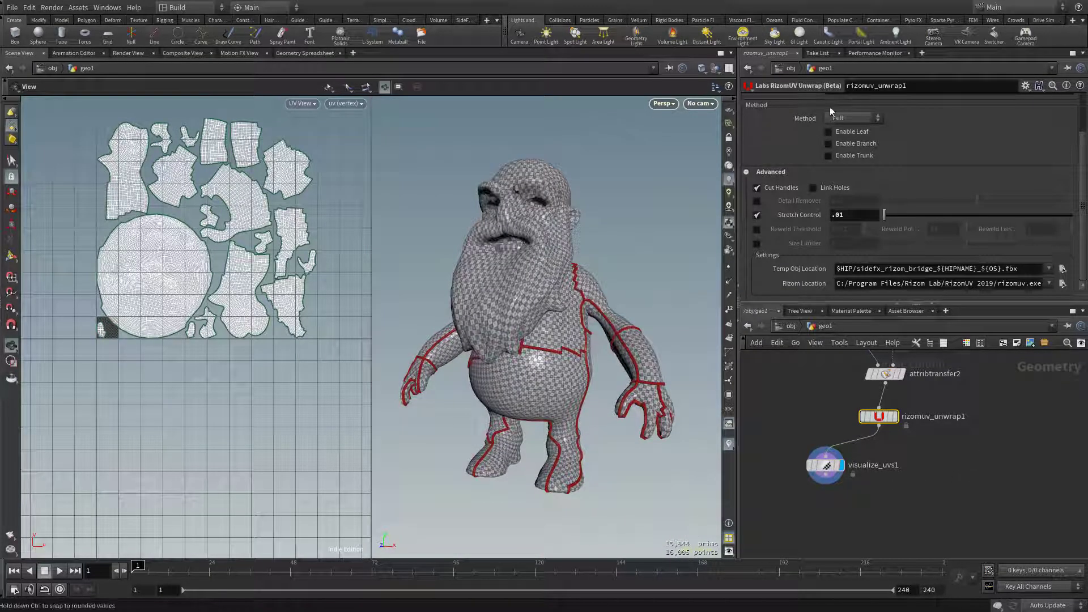
List the unwrap methods Pelt, Mosaic, Sharp Edge, Box and Custom on rizomuv_unwrap1
{"action": "left_click", "coordinate": [854, 118]}
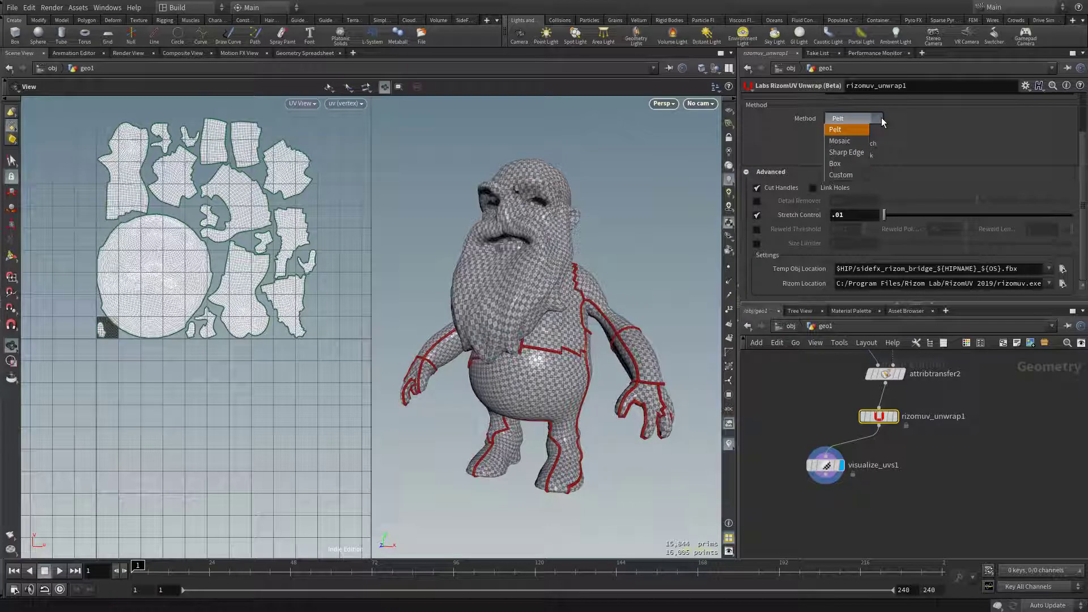